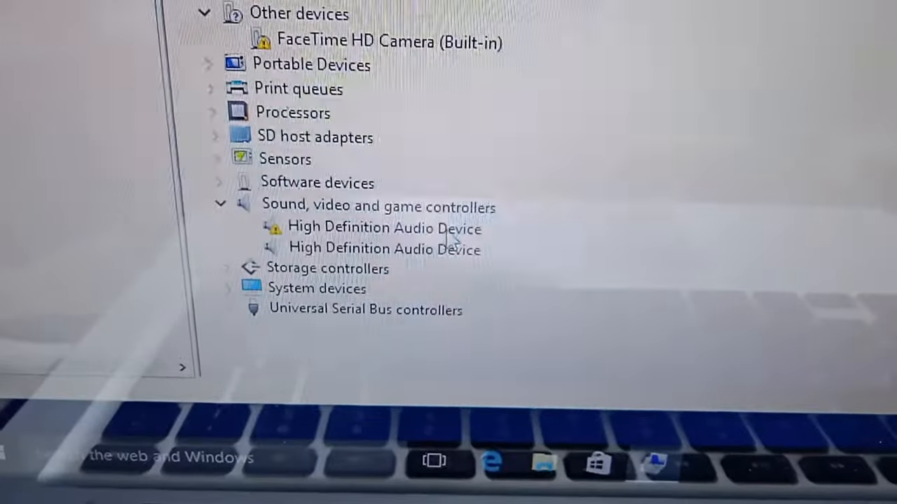
- Choose Update Driver Software for the warning-flagged High Definition Audio Device
right_click(324, 268)
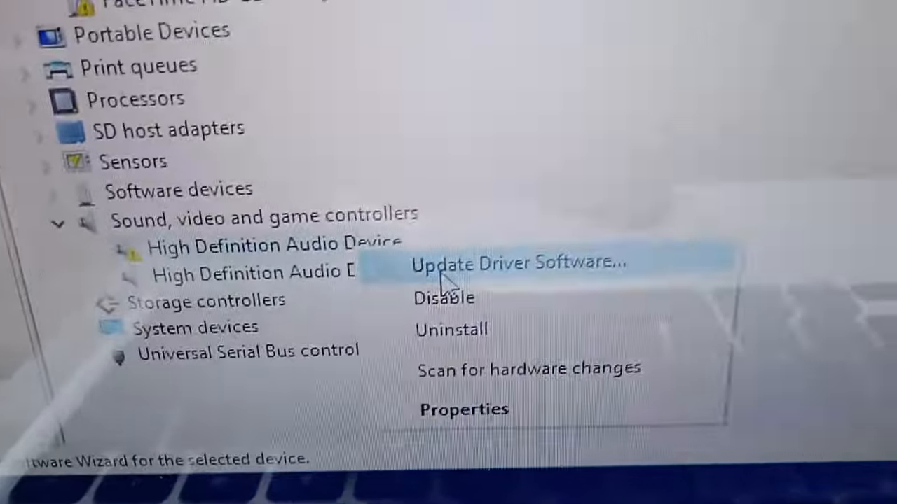
click(517, 264)
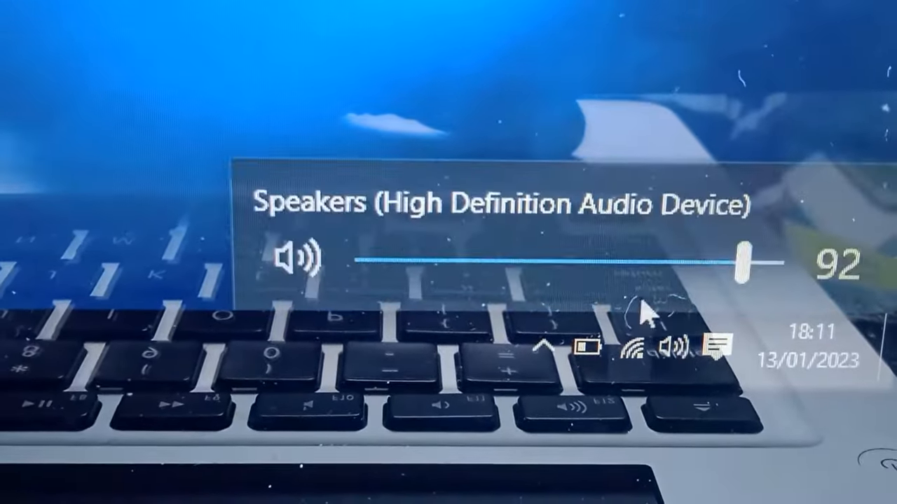
- Drag the High Definition Audio Device speaker volume slider to test adjustment
drag(746, 263, 690, 271)
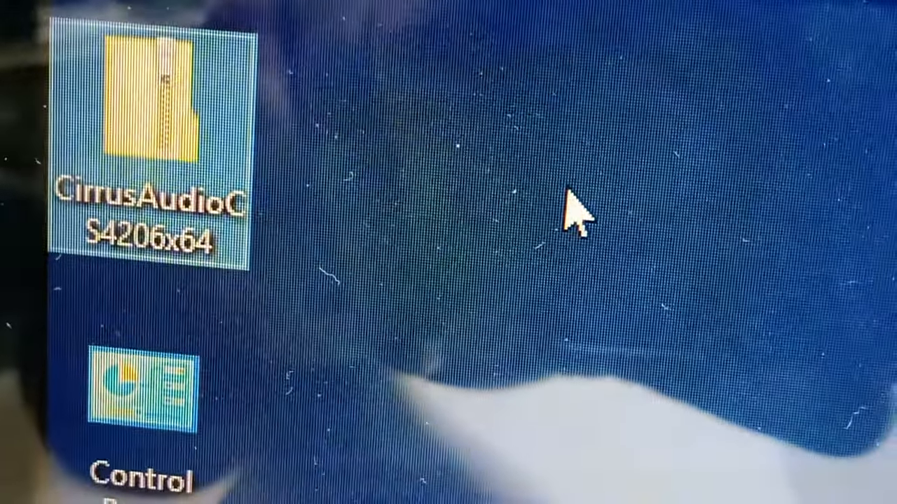
- Select the CirrusAudioCS4206x64 zip archive on the desktop
click(151, 105)
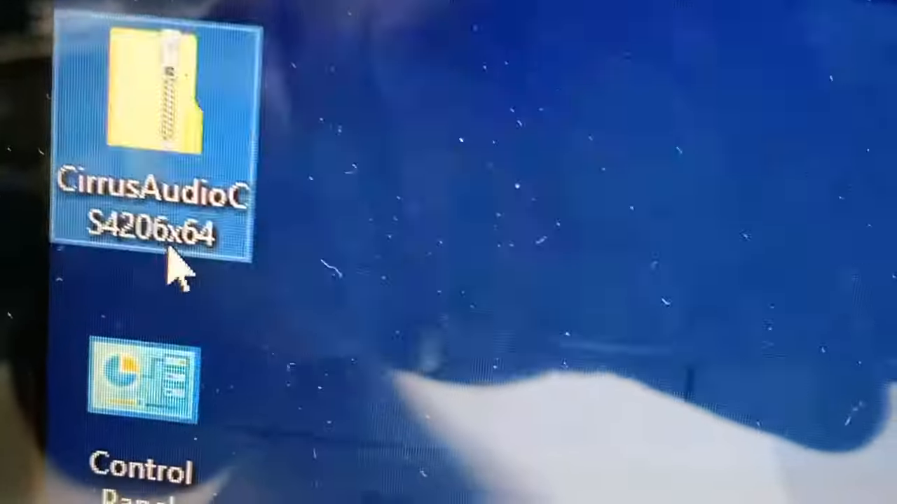
mouse_move(154, 224)
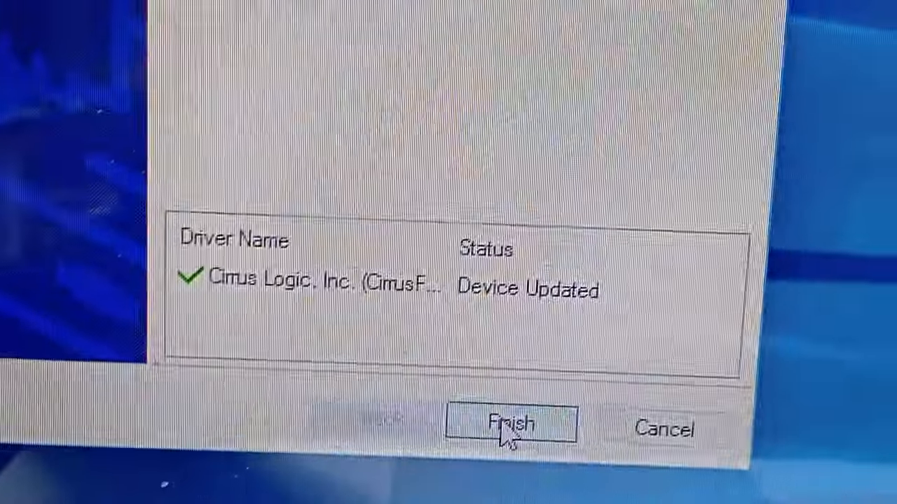
- Close the Cirrus Logic installer with Finish after Device Updated appears
click(509, 424)
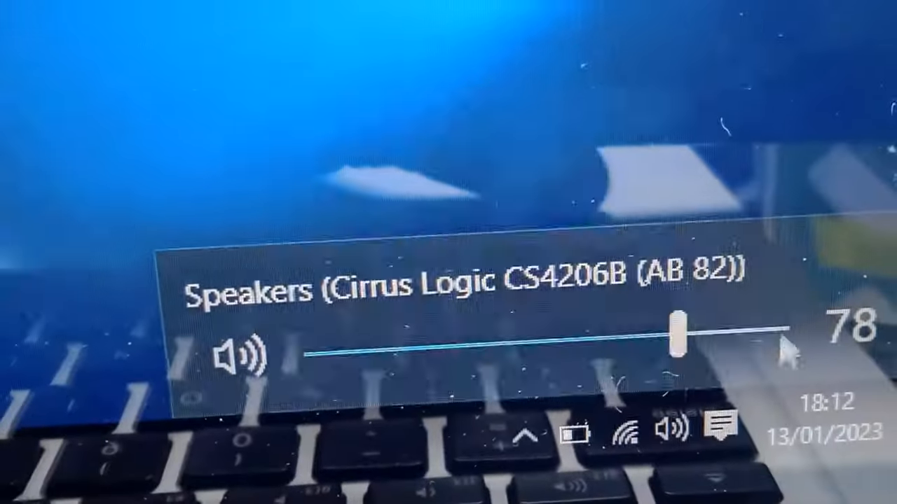
- Move the Cirrus Logic CS4206B speaker volume to 100, down to 82, and back to 100
drag(673, 337, 778, 336)
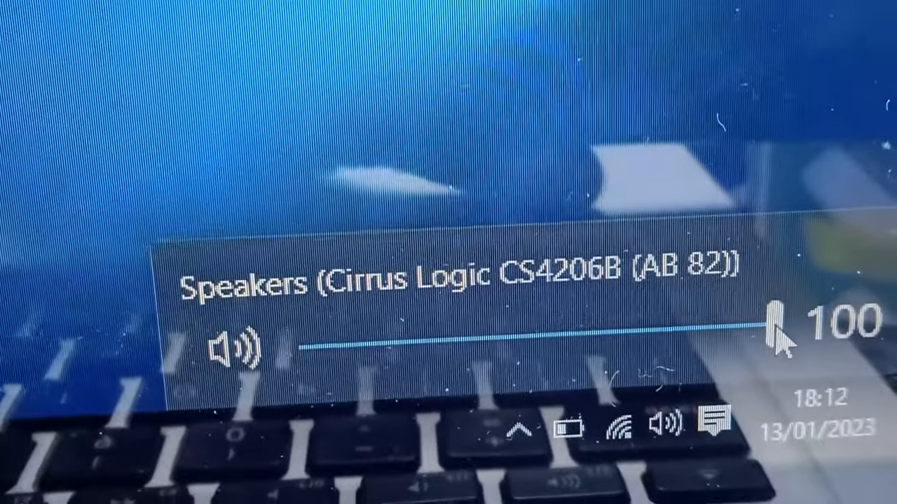
drag(777, 326, 700, 315)
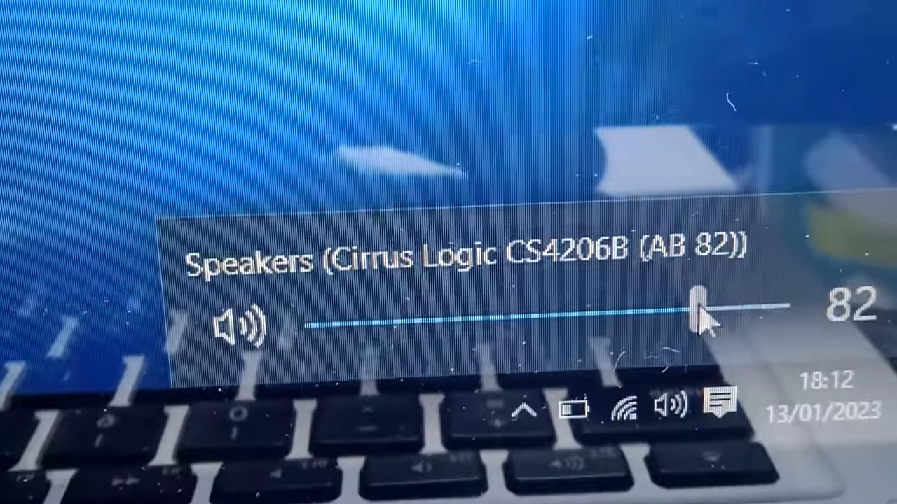
drag(704, 316, 795, 315)
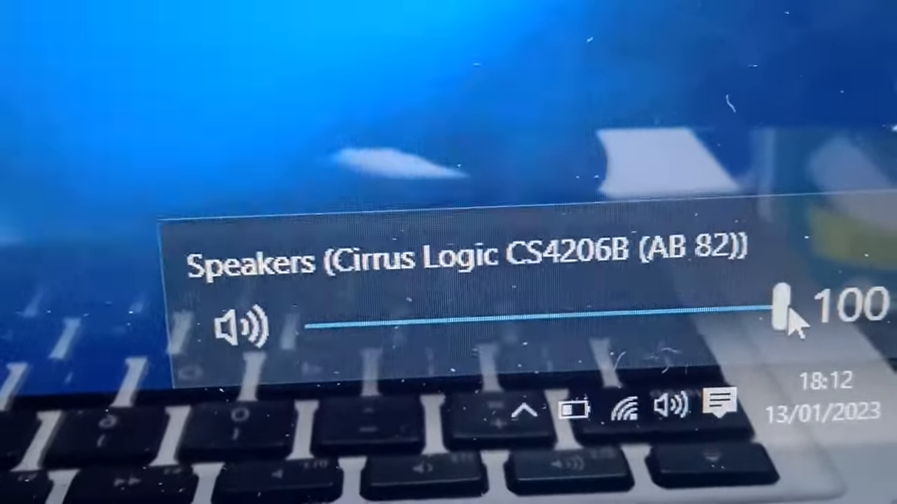